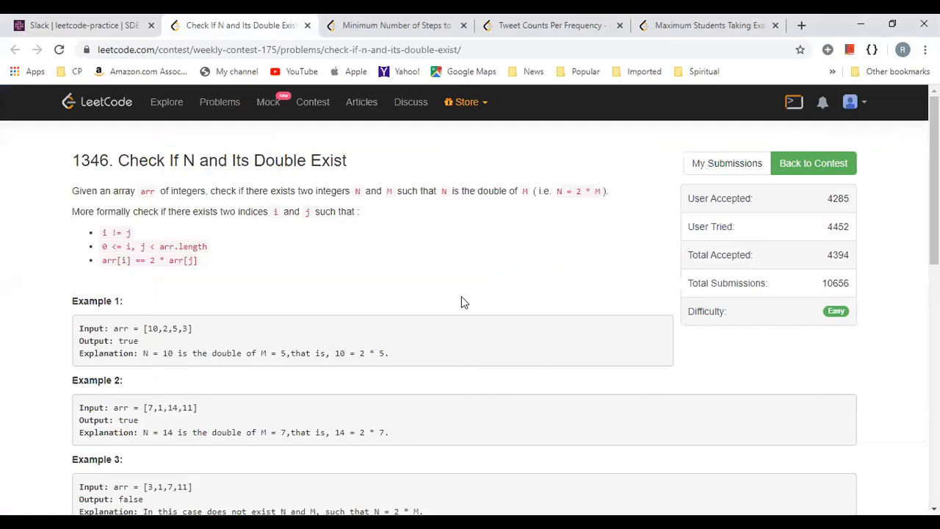
mouse_move(467, 288)
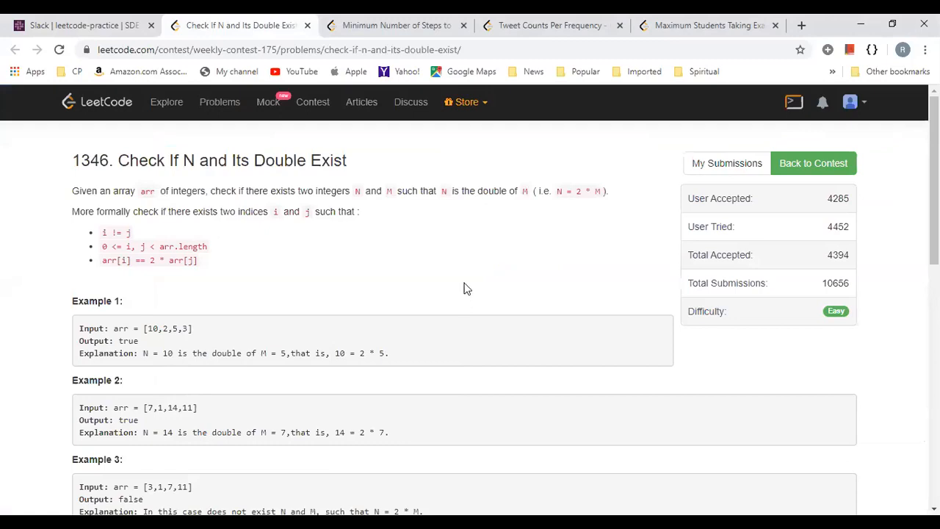
mouse_move(439, 246)
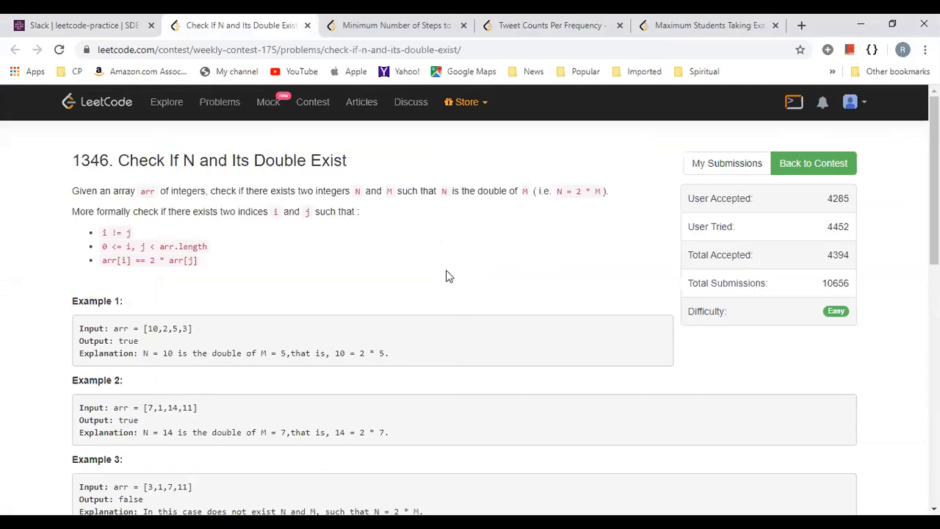
mouse_move(154, 348)
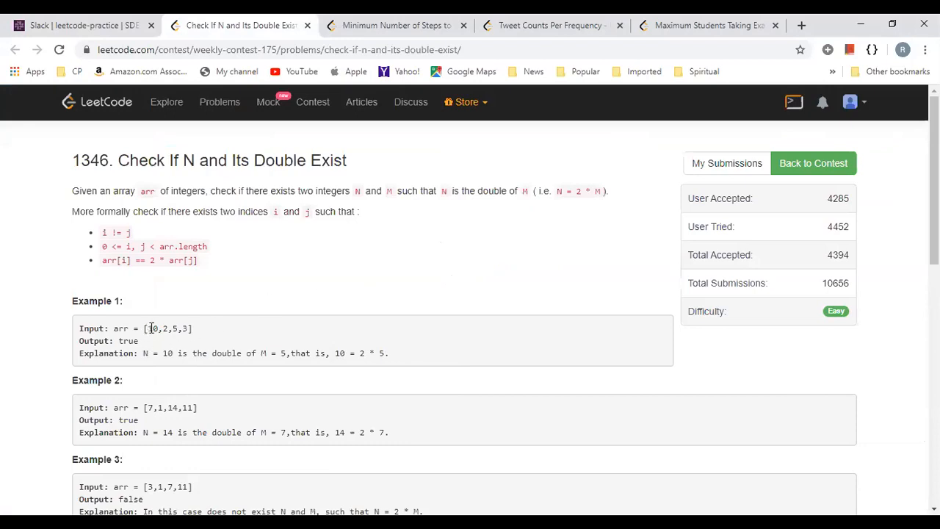
left_click_drag(146, 329, 174, 330)
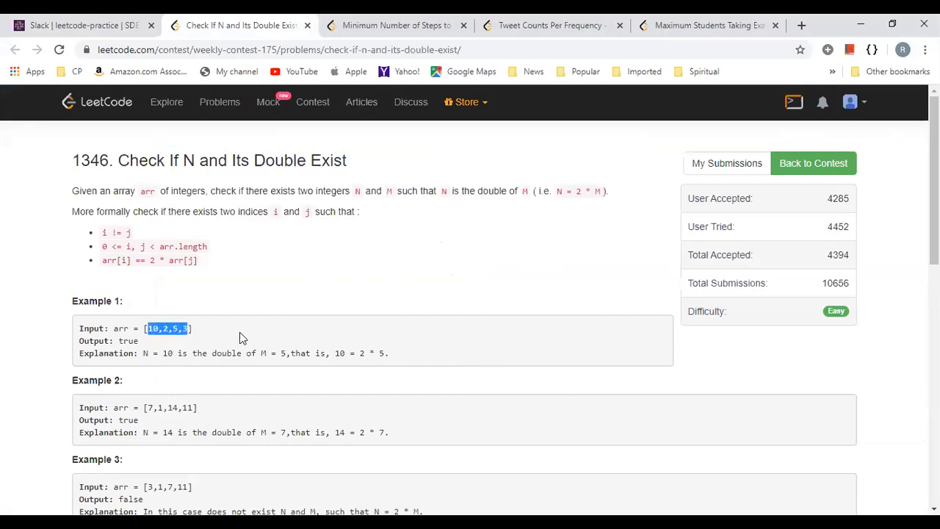
left_click(150, 329)
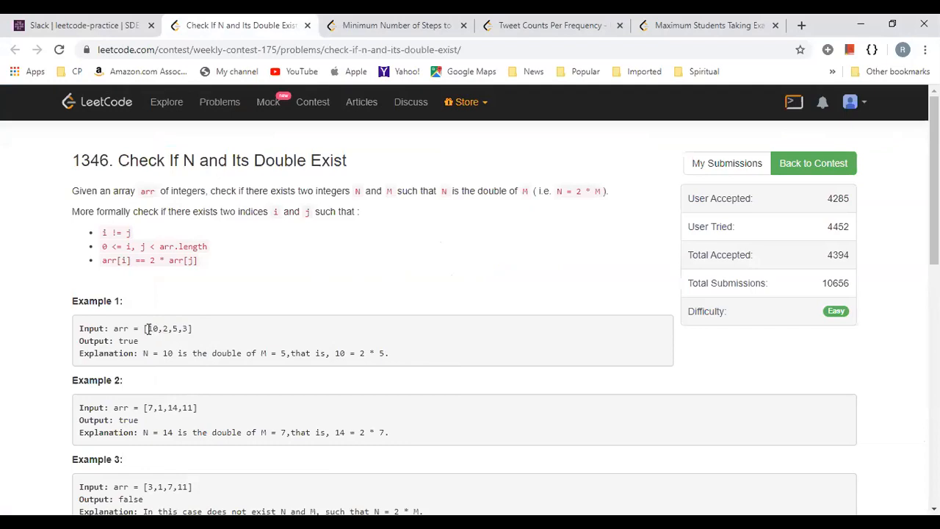
double_click(154, 329)
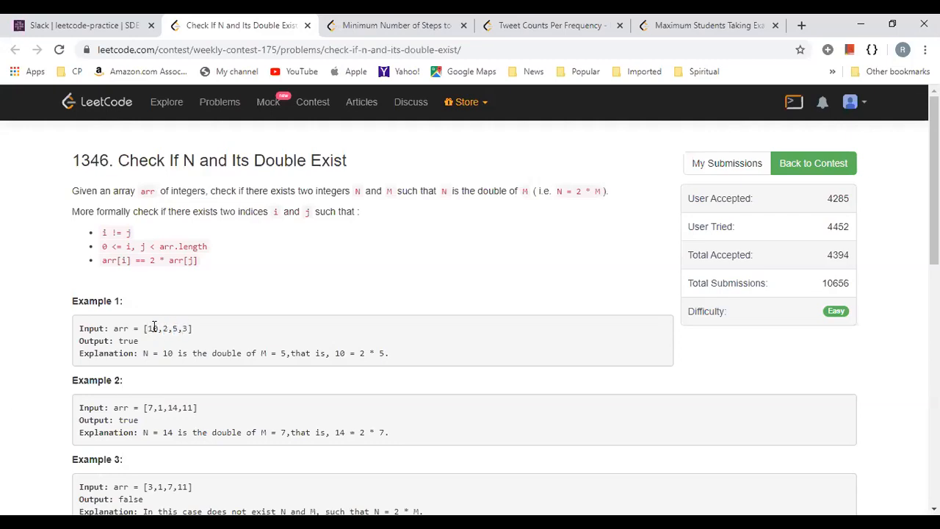
double_click(152, 329)
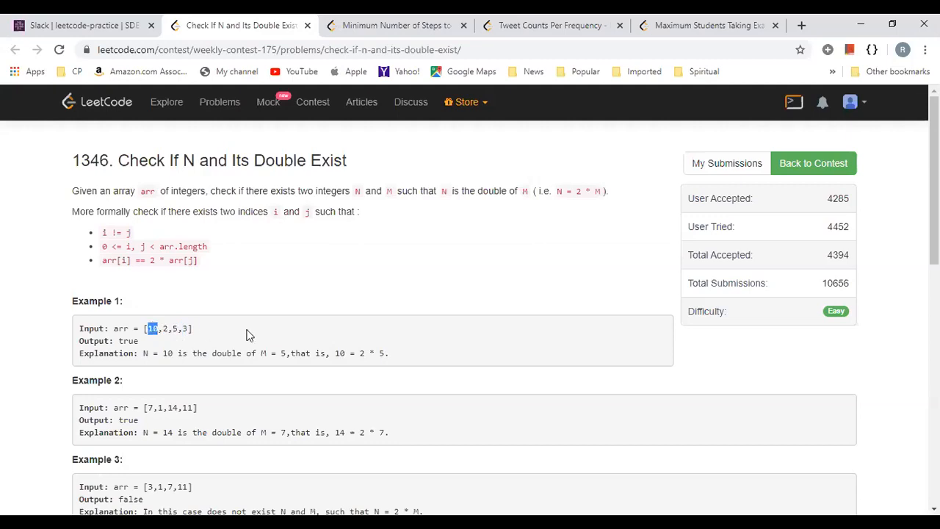
scroll("down", 3)
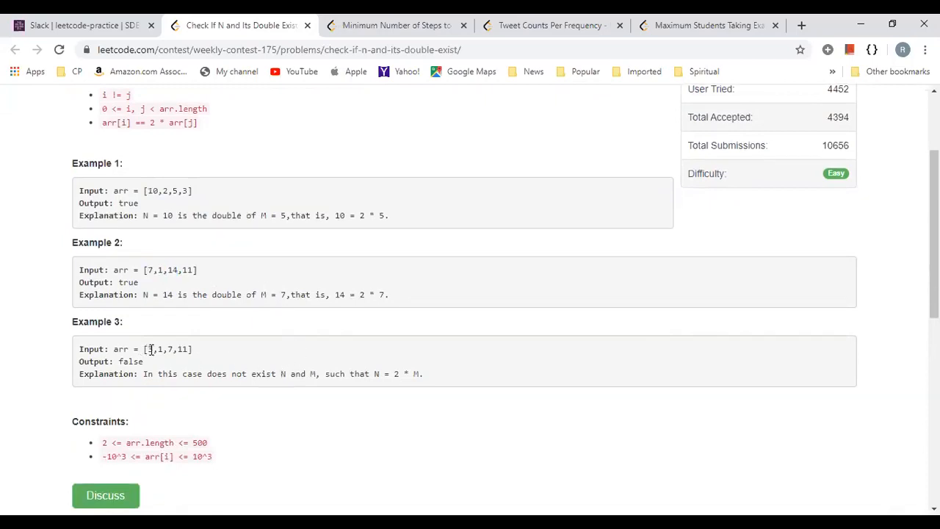
double_click(149, 350)
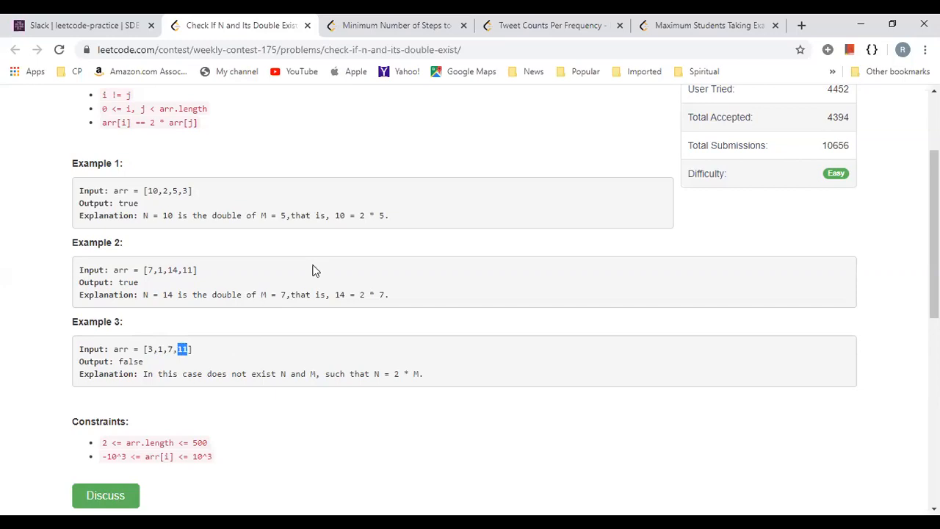
scroll("up", 3)
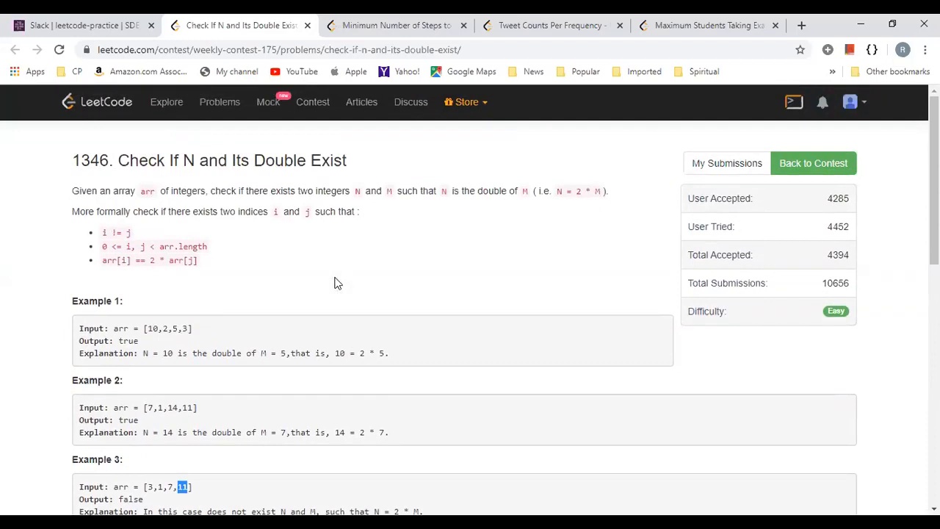
scroll("down", 3)
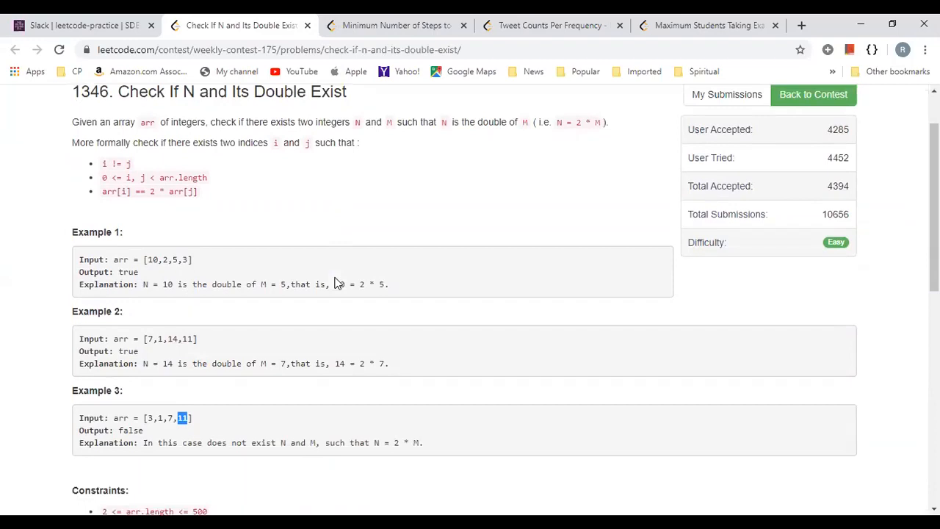
mouse_move(344, 264)
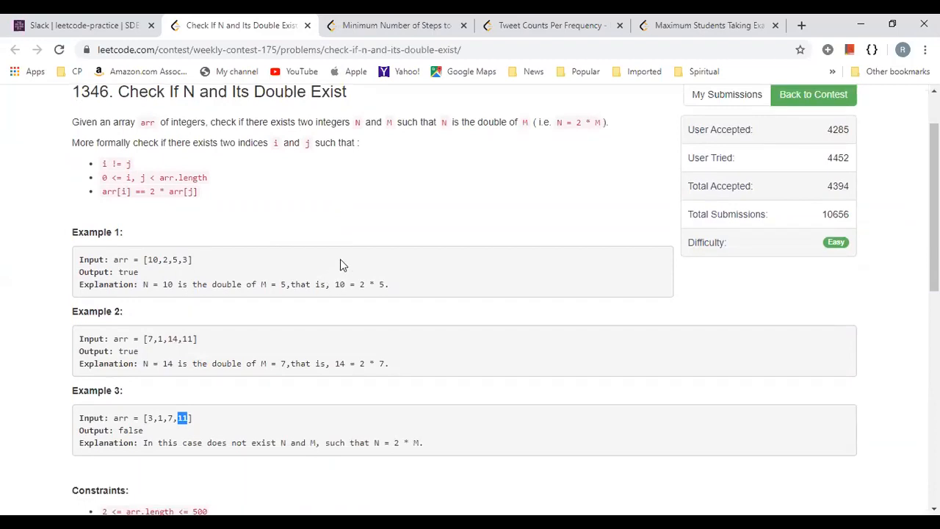
mouse_move(182, 263)
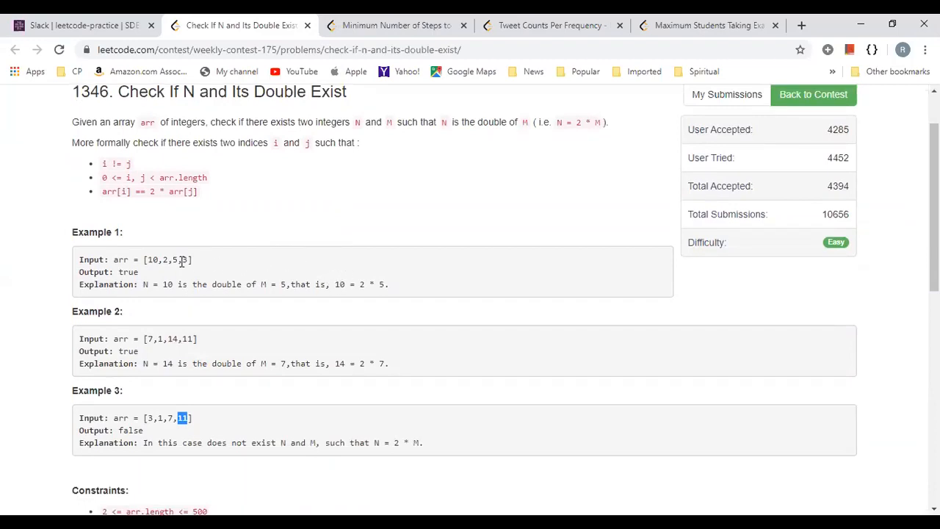
mouse_move(253, 273)
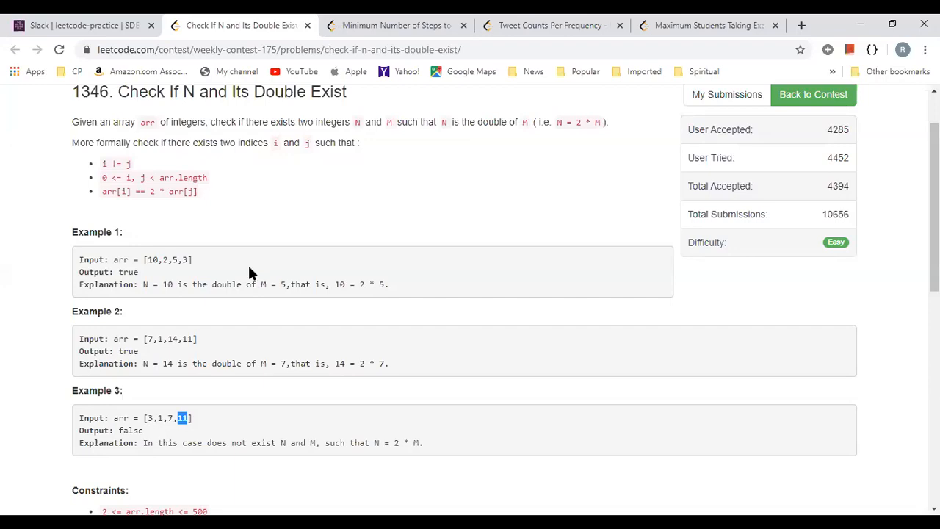
mouse_move(270, 140)
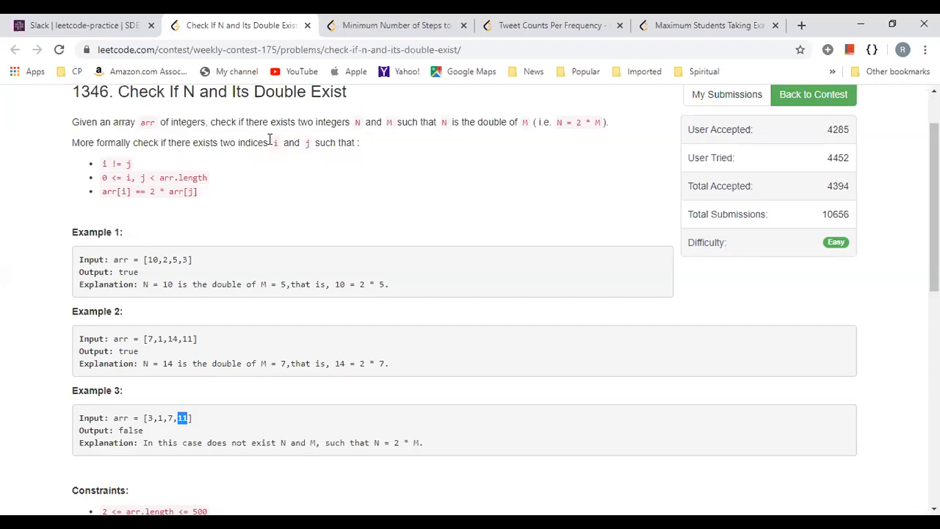
mouse_move(238, 275)
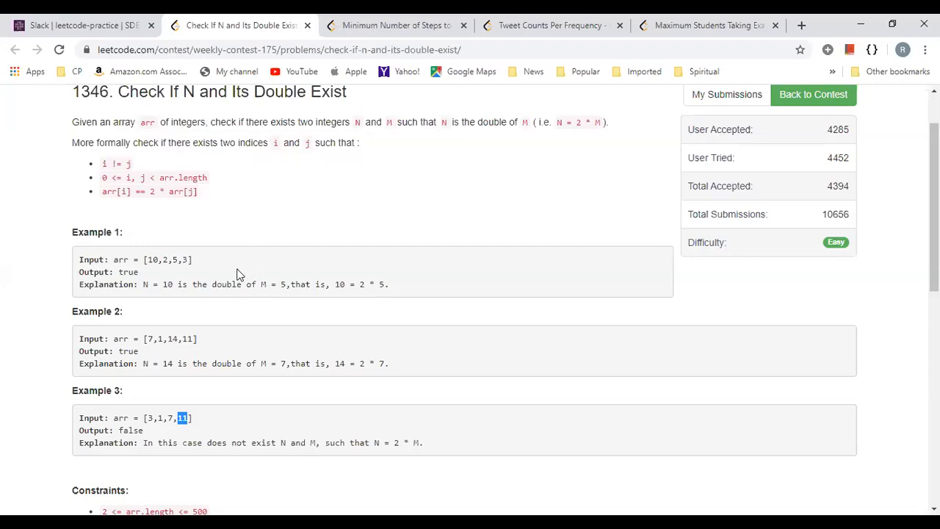
mouse_move(247, 270)
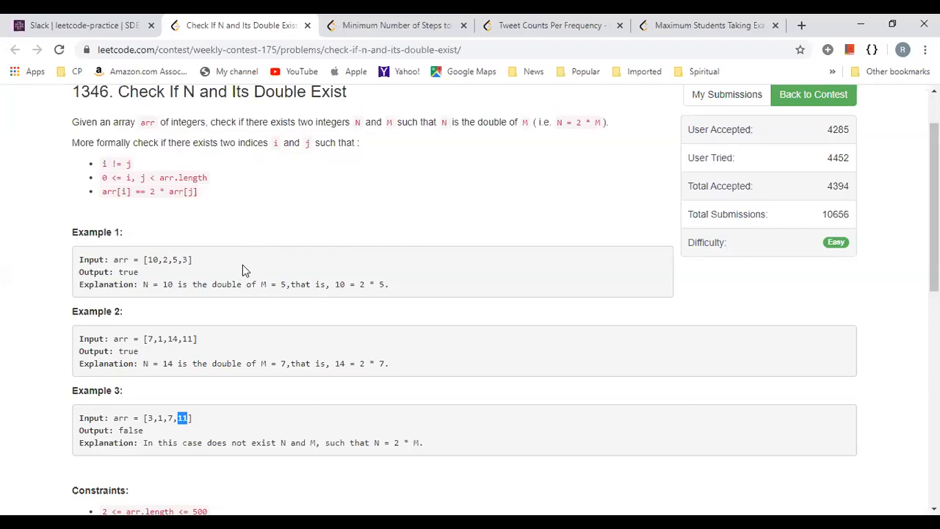
mouse_move(232, 299)
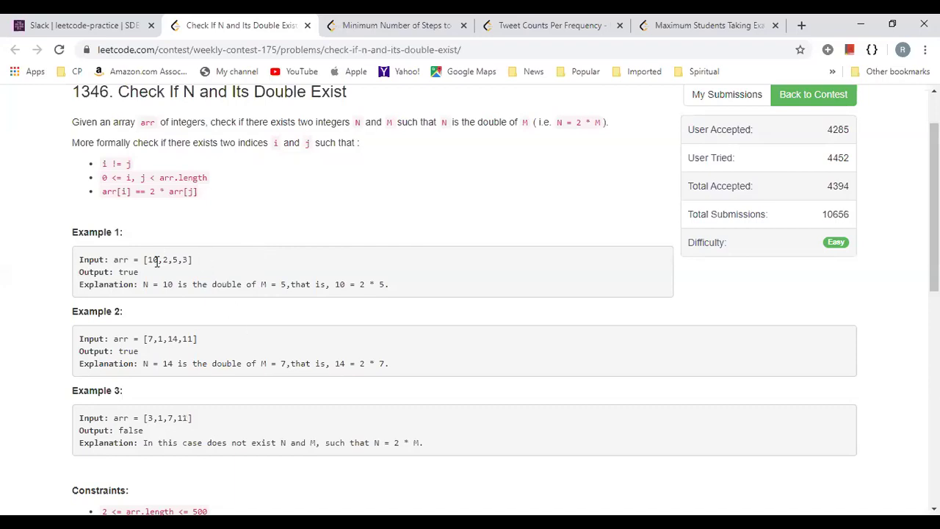
double_click(153, 259)
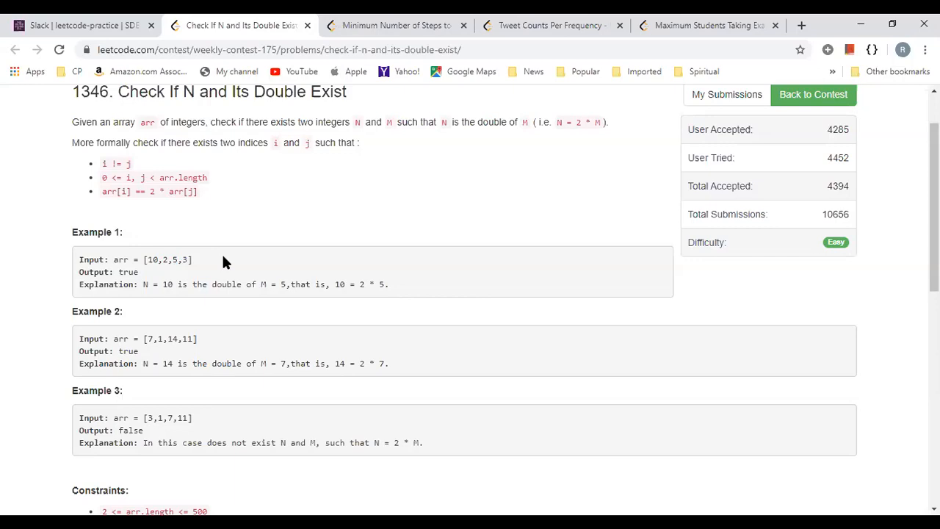
mouse_move(514, 277)
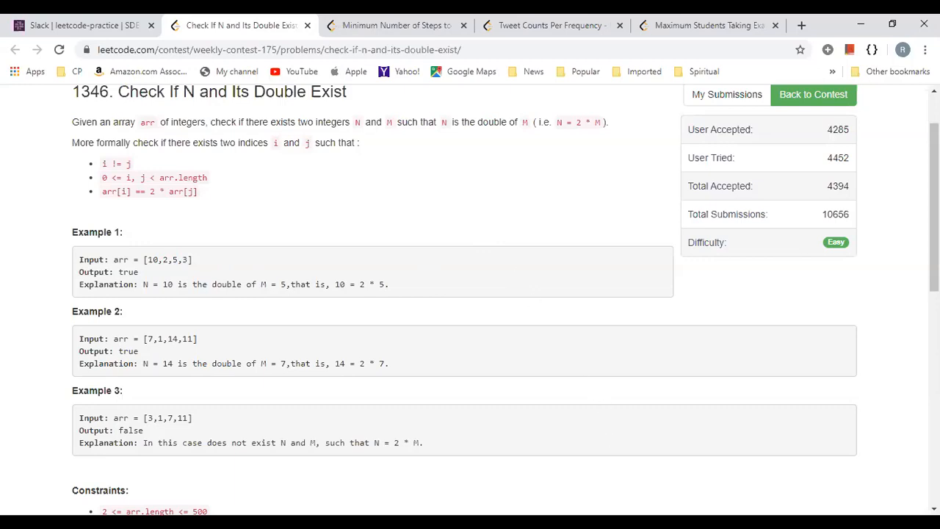
mouse_move(552, 335)
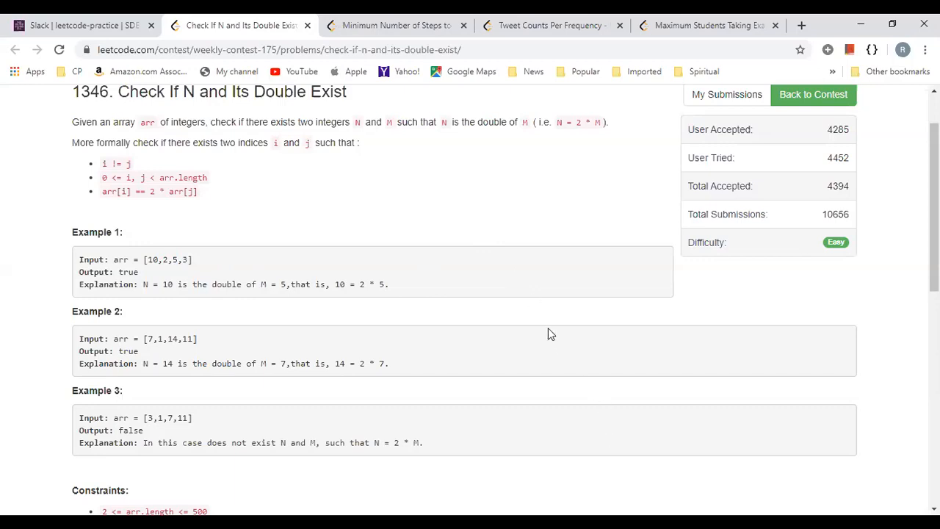